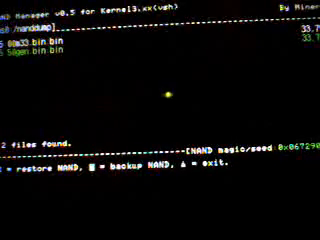
Select the 5.50gen.bin.bin dump and request restoring it to NAND.
key("down")
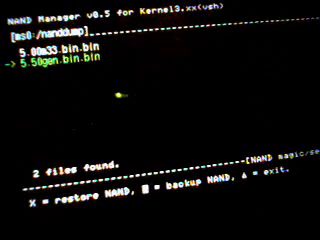
key("x")
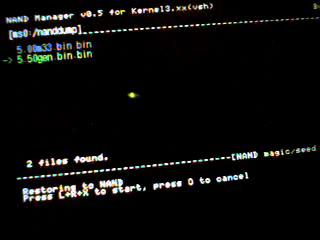